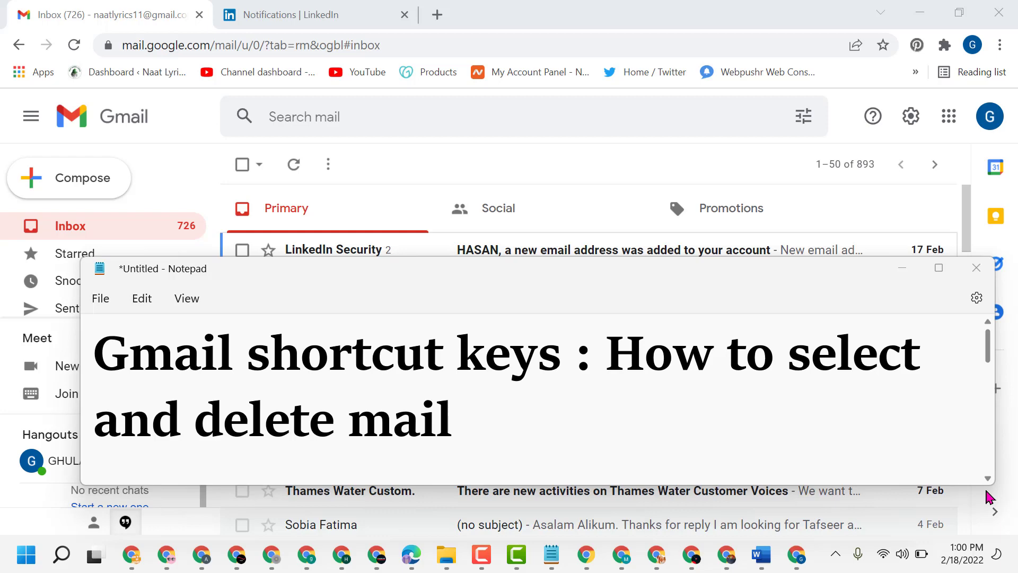
{"action": "mouse_move", "coordinate": [910, 82]}
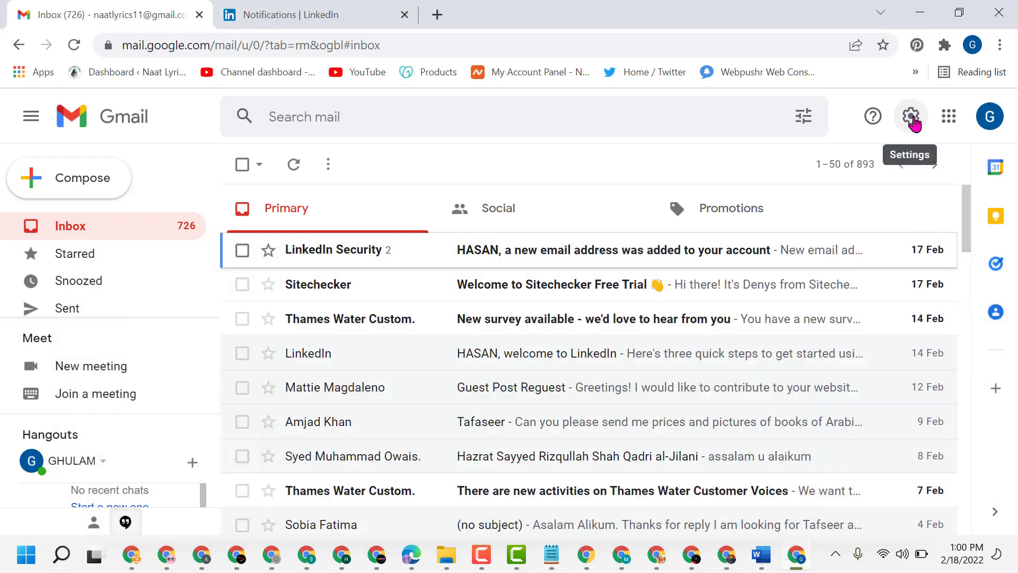
Step: Reach the full General settings page and confirm 'Keyboard shortcuts on' is selected
{"action": "left_click", "coordinate": [910, 117]}
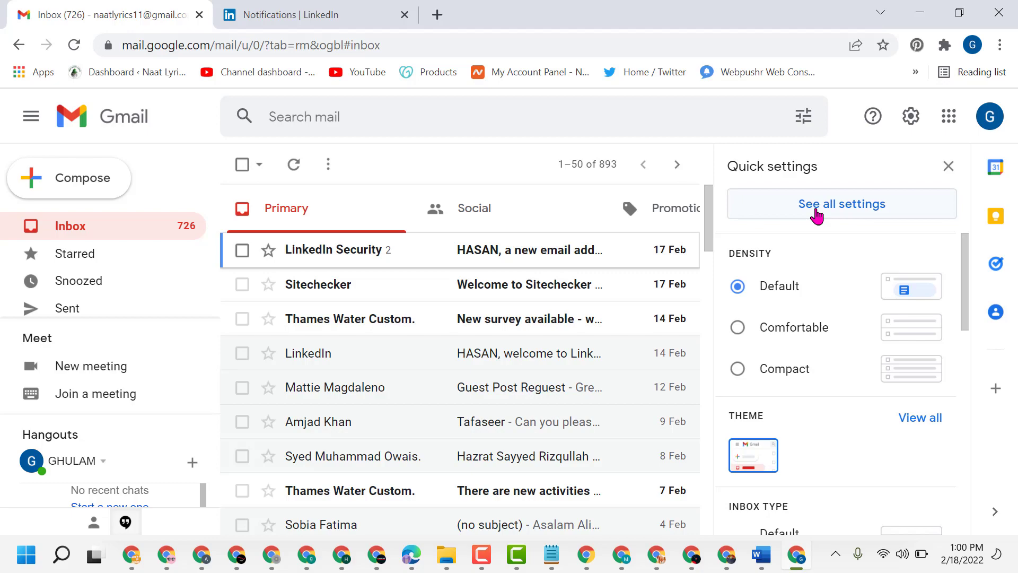
{"action": "left_click", "coordinate": [841, 204]}
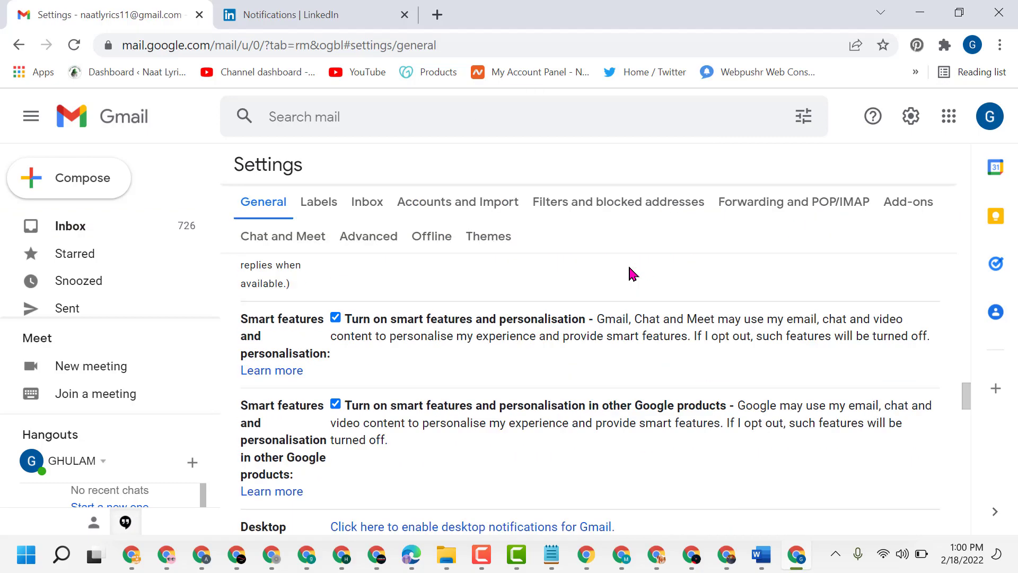
{"action": "scroll", "scroll_direction": "down", "scroll_amount": 3}
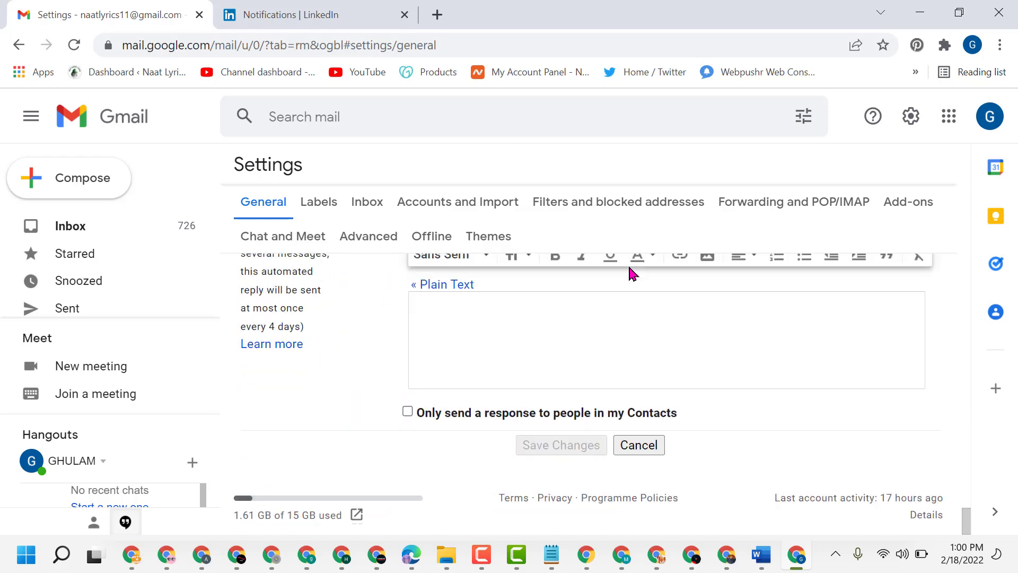
{"action": "scroll", "scroll_direction": "up", "scroll_amount": 3}
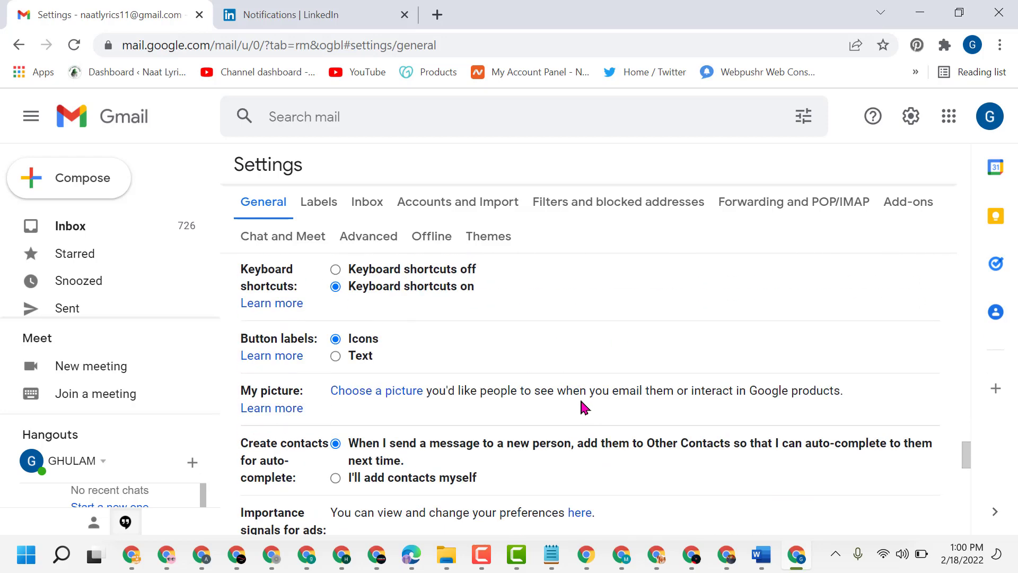
{"action": "mouse_move", "coordinate": [426, 298]}
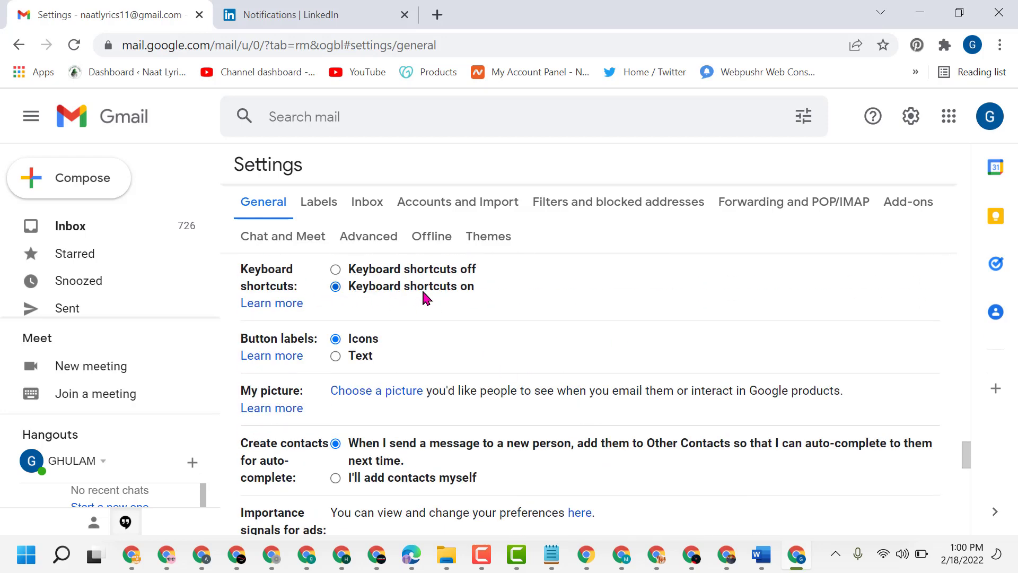
{"action": "mouse_move", "coordinate": [344, 299]}
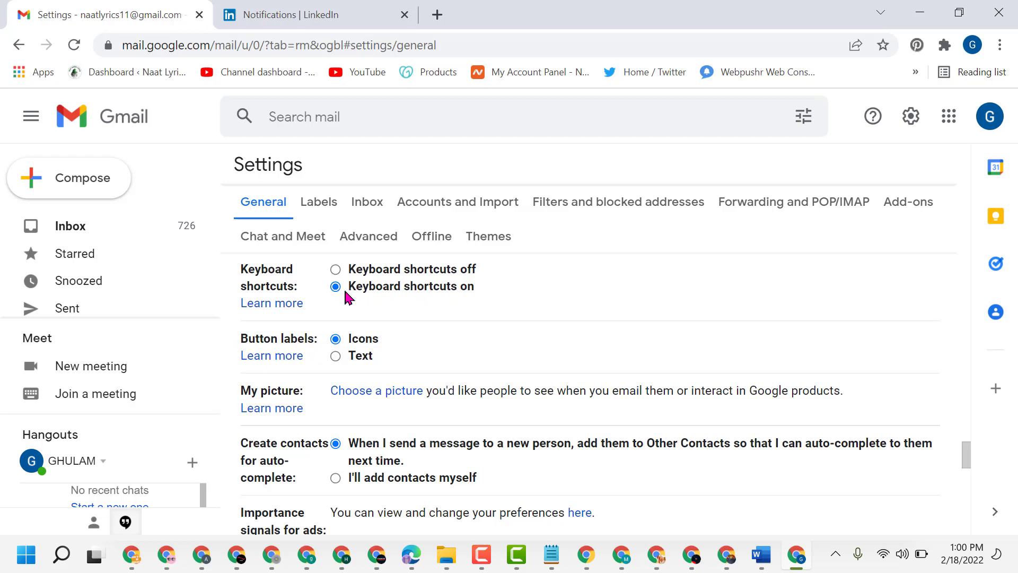
{"action": "scroll", "scroll_direction": "down", "scroll_amount": 3}
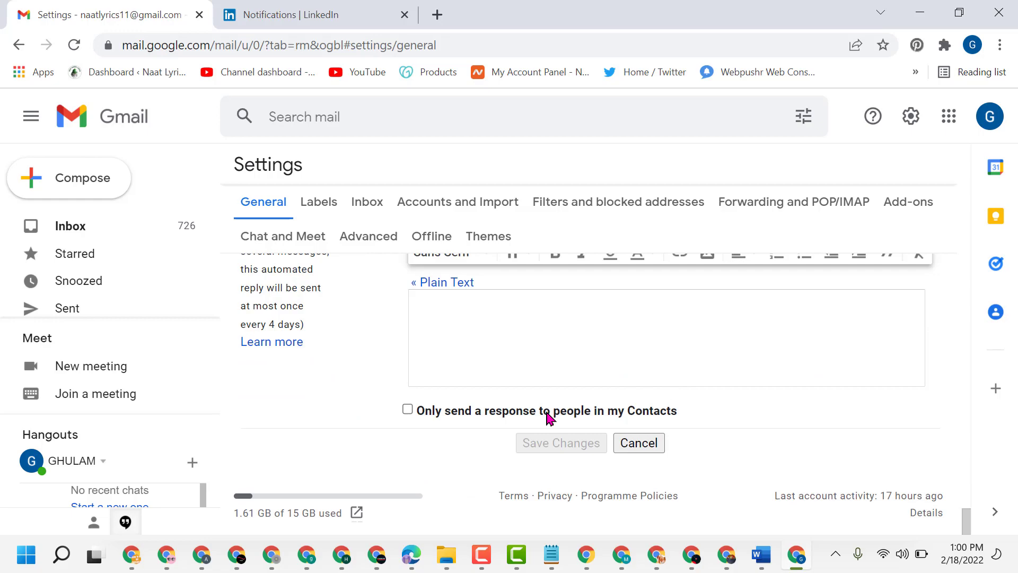
{"action": "mouse_move", "coordinate": [557, 449]}
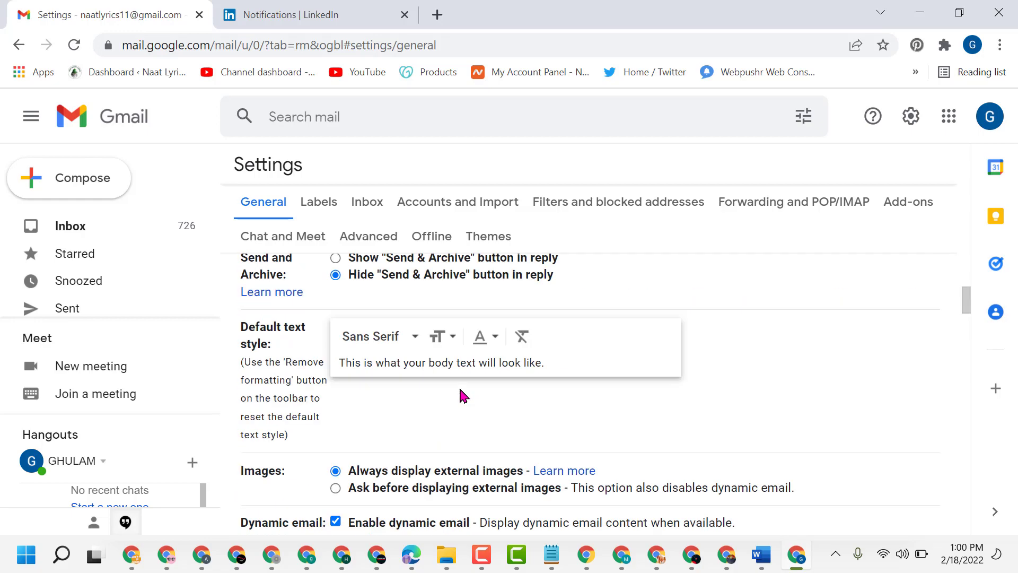
{"action": "scroll", "scroll_direction": "up", "scroll_amount": 3}
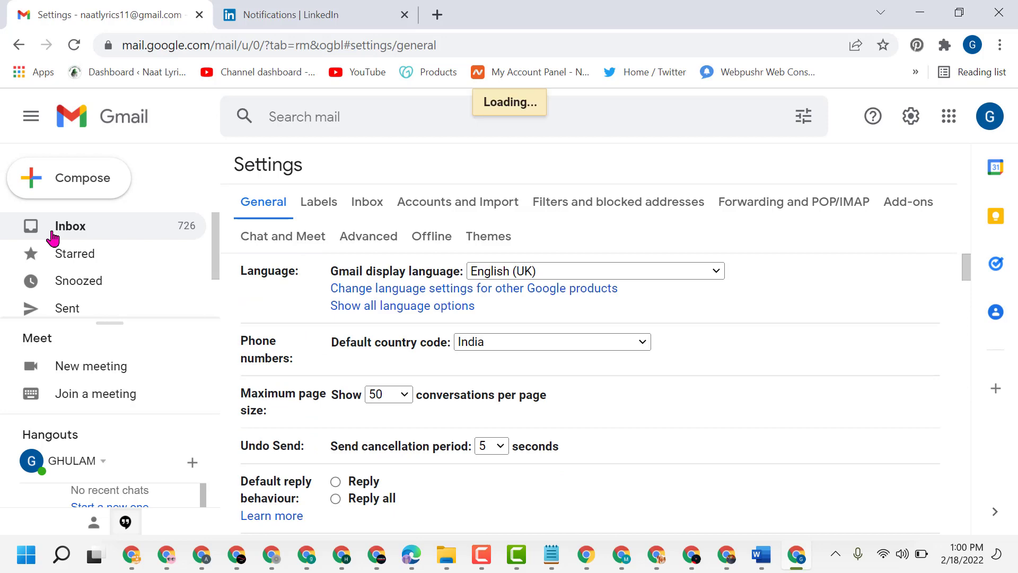
Step: Back in the Primary inbox, select the LinkedIn Security alert, Thames Water survey, LinkedIn welcome and guest post emails and bin them
{"action": "left_click", "coordinate": [70, 225]}
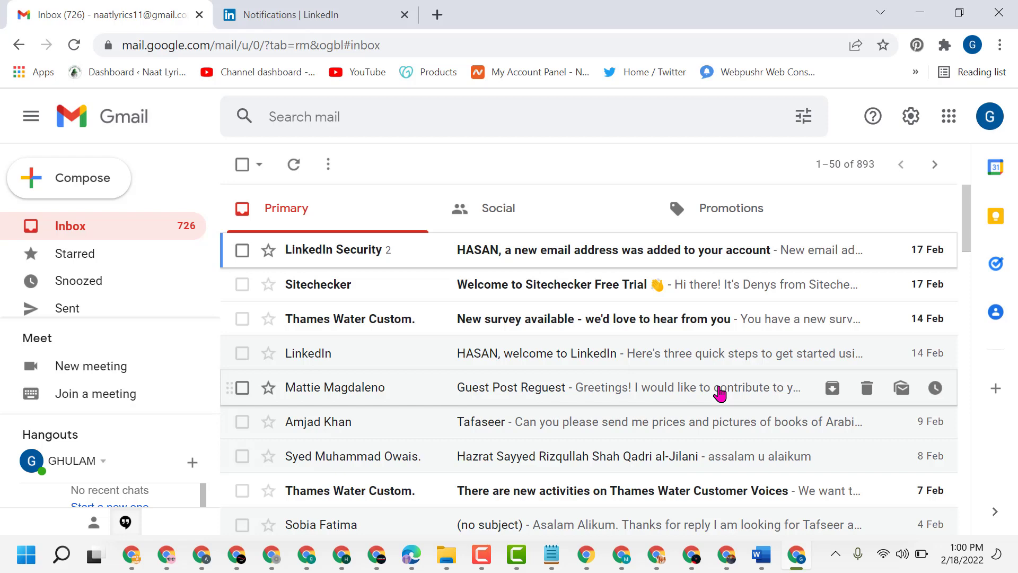
{"action": "left_click", "coordinate": [242, 249]}
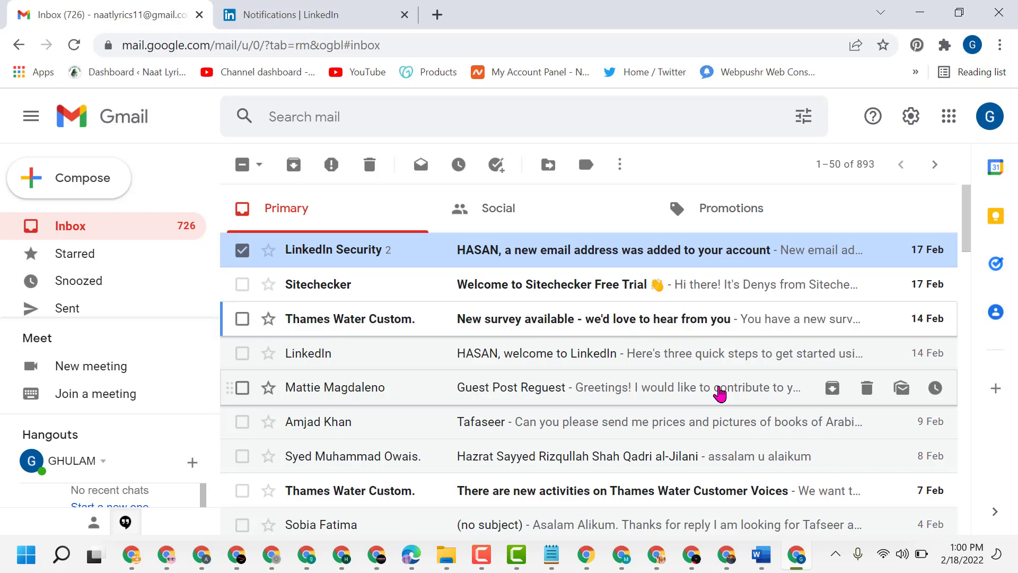
{"action": "left_click", "coordinate": [242, 318]}
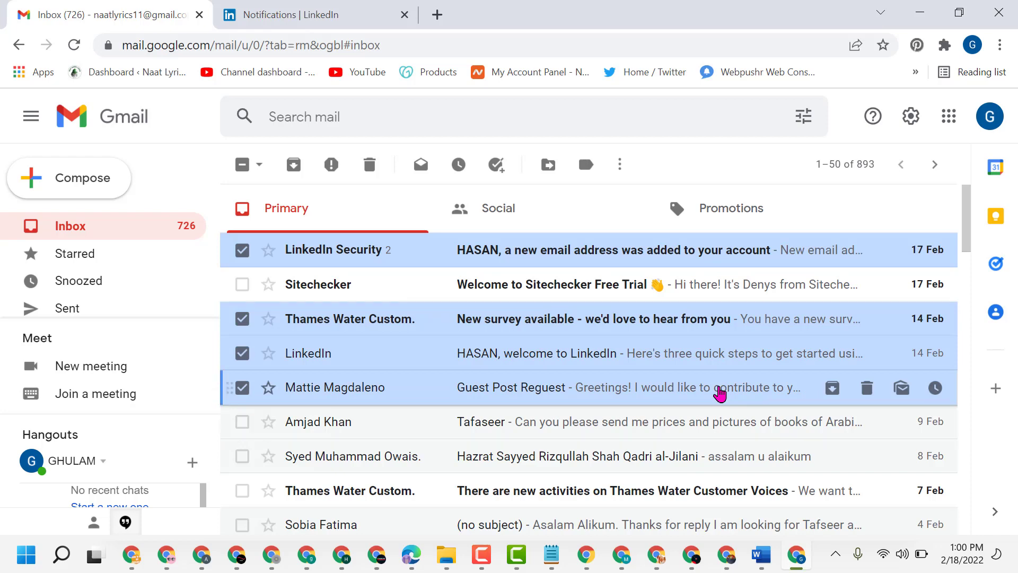
{"action": "left_click", "coordinate": [242, 284]}
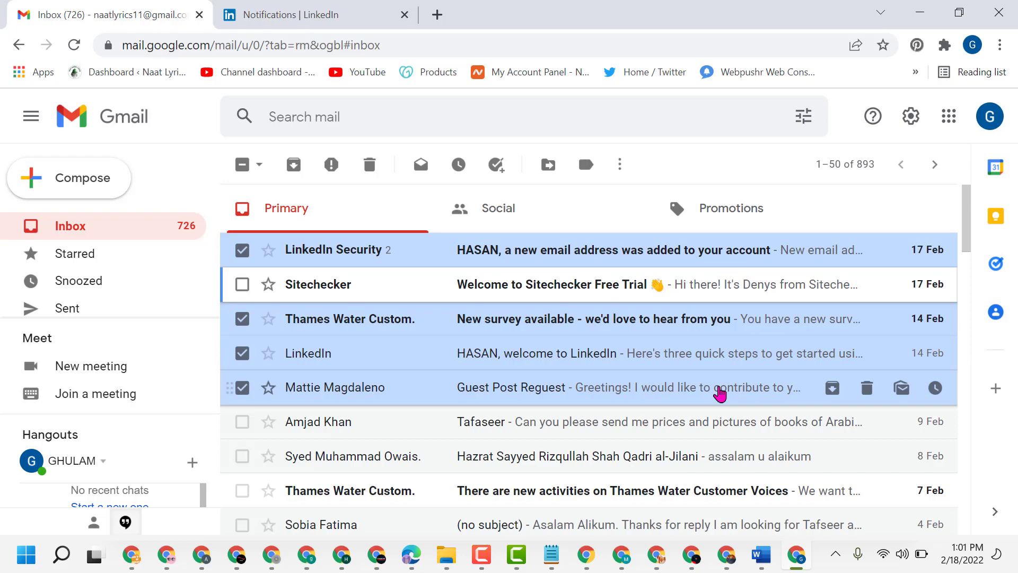
{"action": "left_click", "coordinate": [369, 164]}
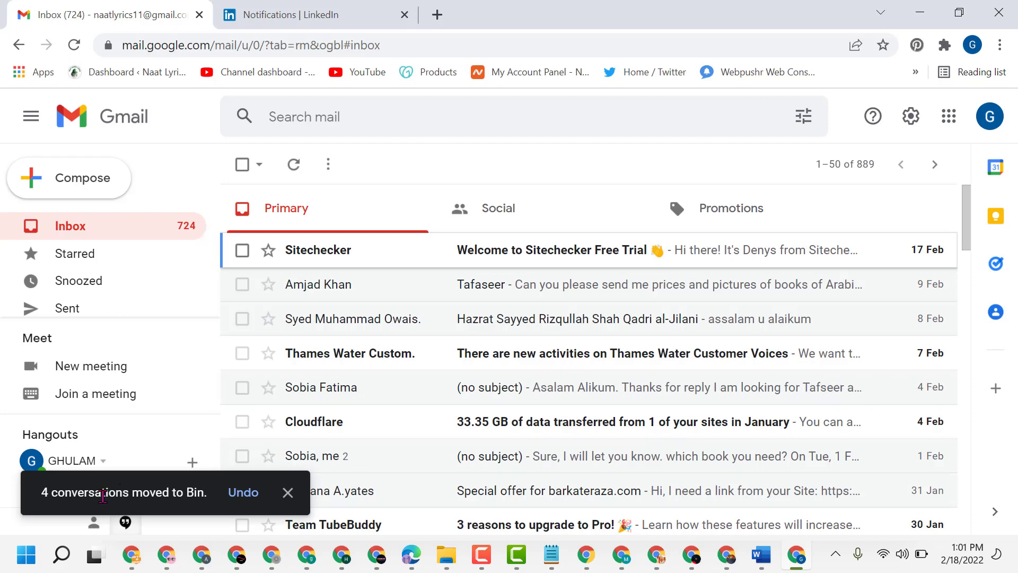
{"action": "mouse_move", "coordinate": [656, 320]}
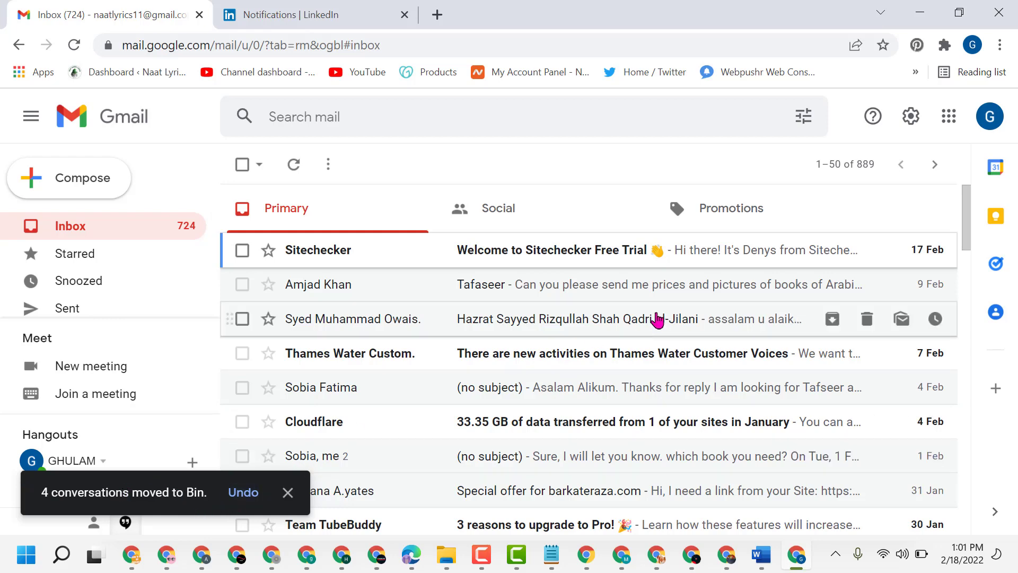
Step: Select the Sitechecker, Thames Water (7 Feb) and Cloudflare data transfer emails
{"action": "left_click", "coordinate": [288, 492]}
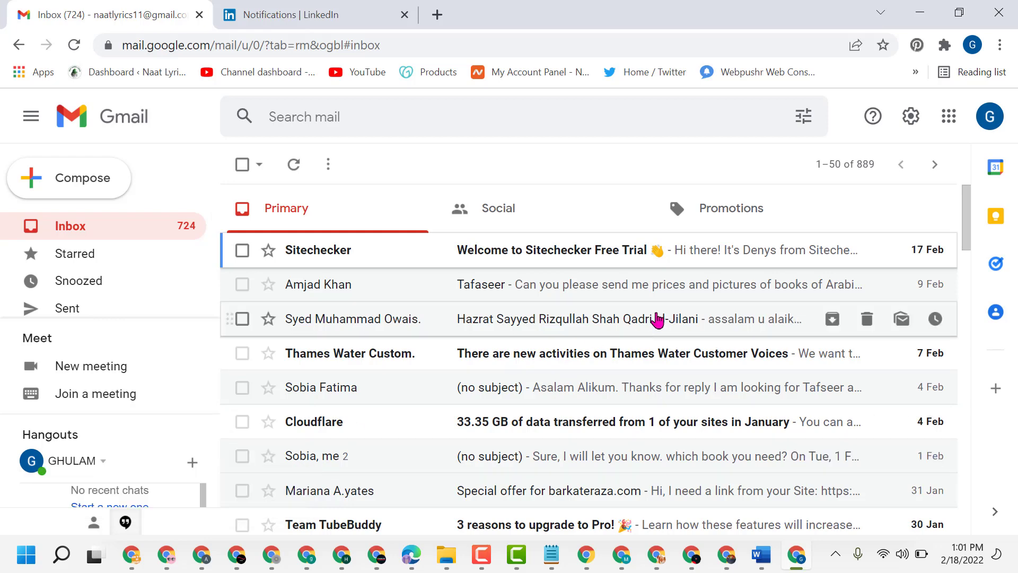
{"action": "left_click", "coordinate": [242, 251]}
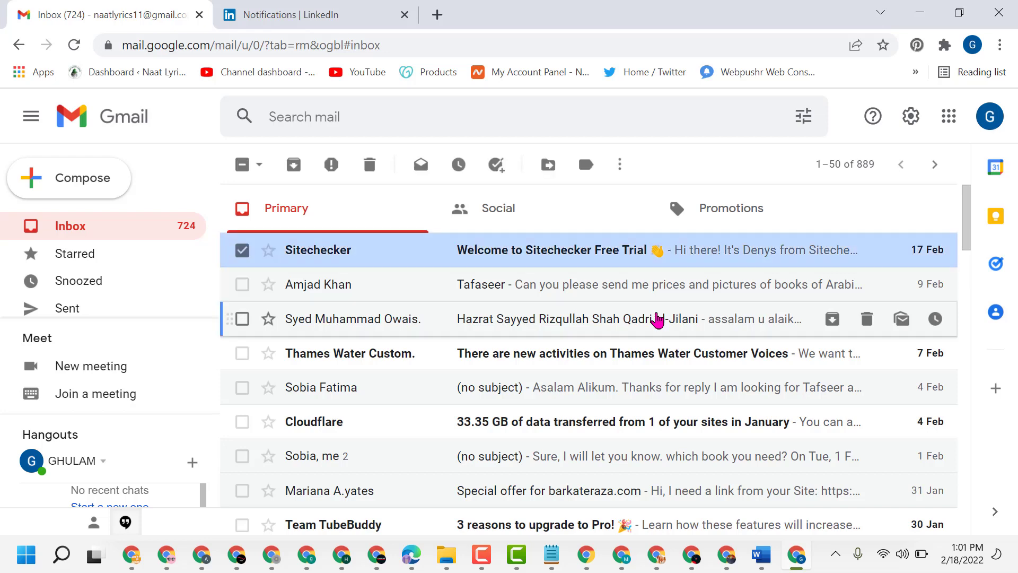
{"action": "left_click", "coordinate": [242, 354]}
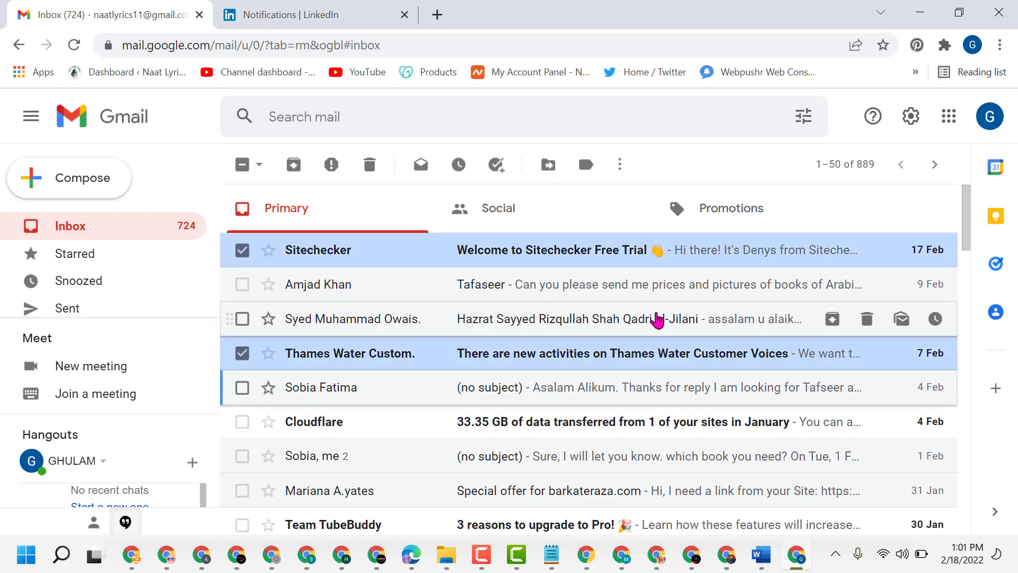
{"action": "left_click", "coordinate": [242, 422]}
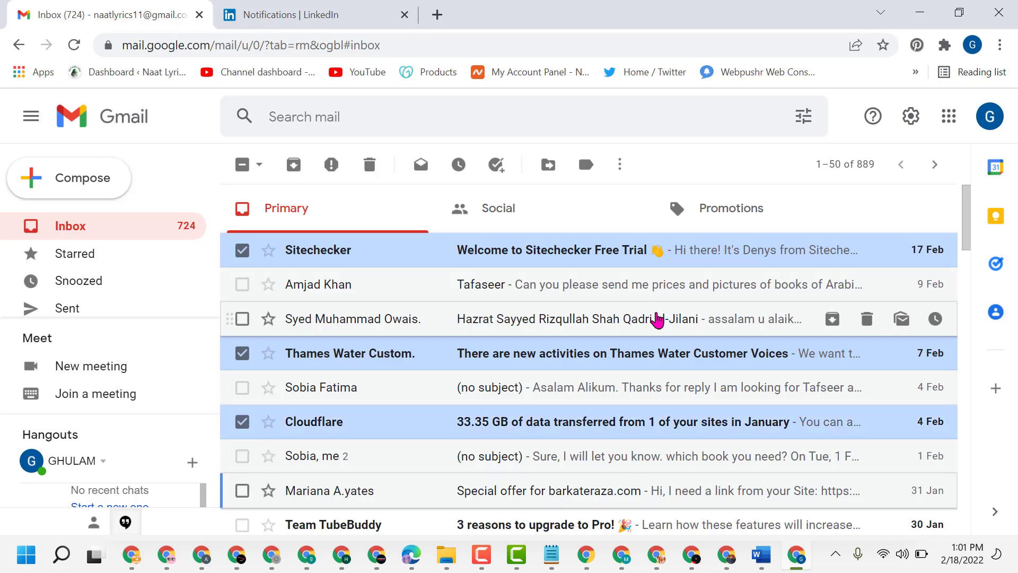
Step: Select the Ahrefs Weekly Digest #70, New pricing for Ahrefs and Thames Water survey (27 Jan) emails
{"action": "scroll", "scroll_direction": "down", "scroll_amount": 3}
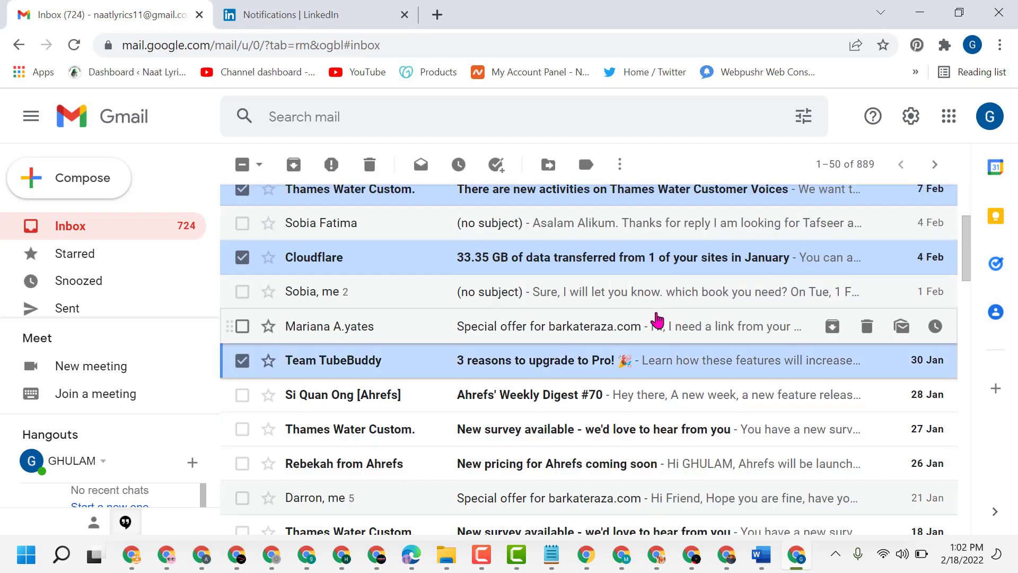
{"action": "left_click", "coordinate": [242, 394]}
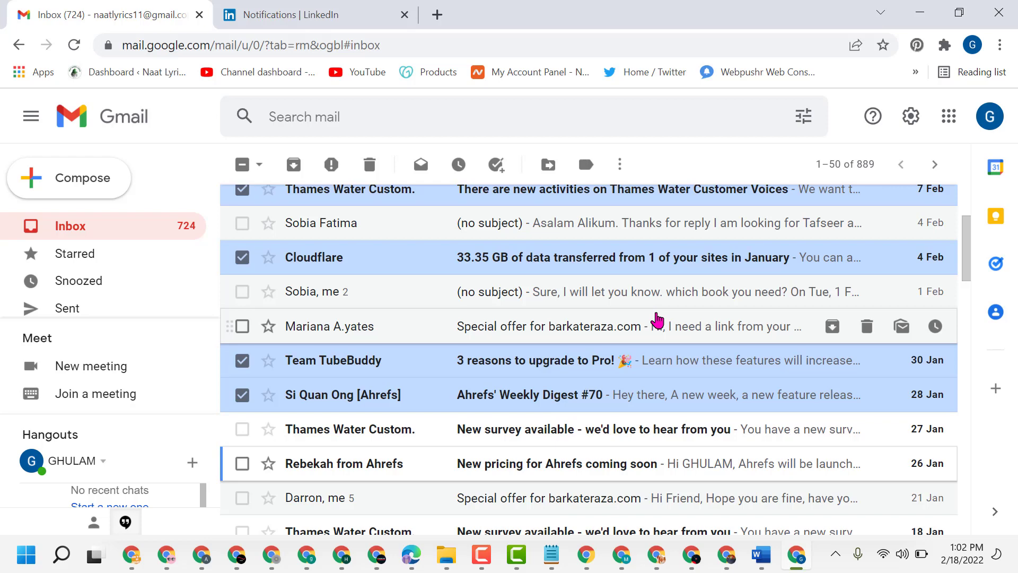
{"action": "left_click", "coordinate": [242, 464]}
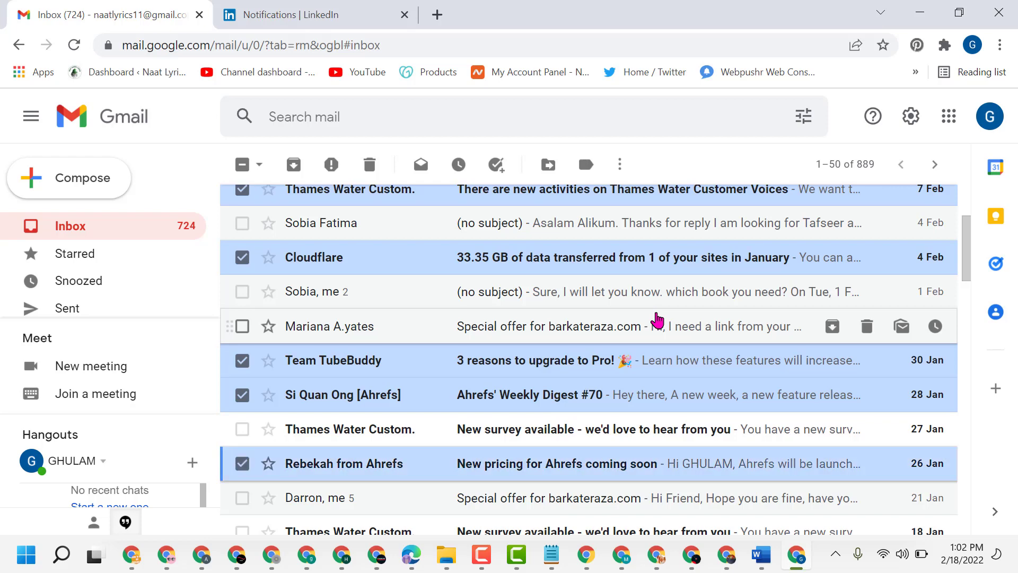
{"action": "left_click", "coordinate": [242, 430]}
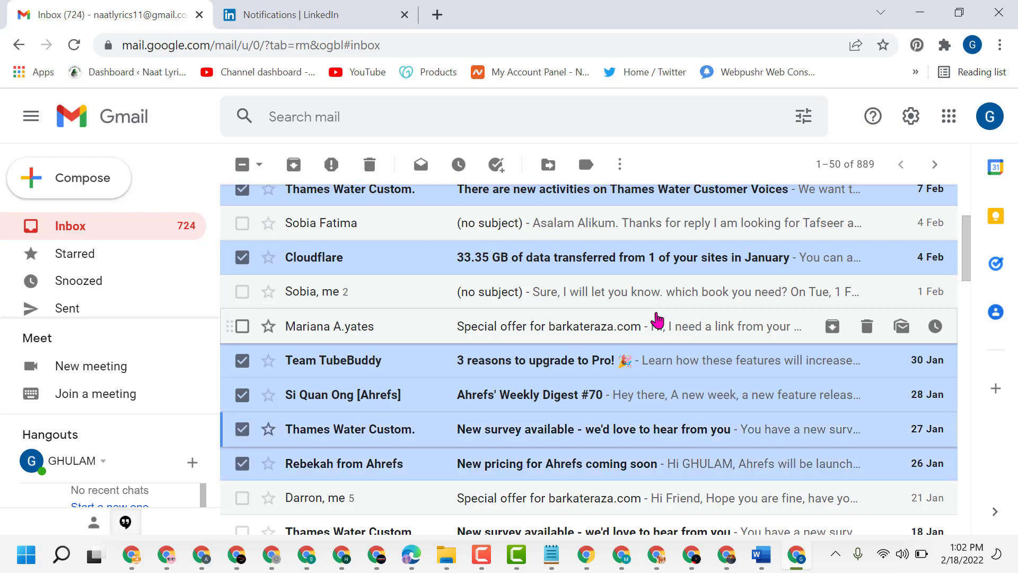
{"action": "mouse_move", "coordinate": [617, 415]}
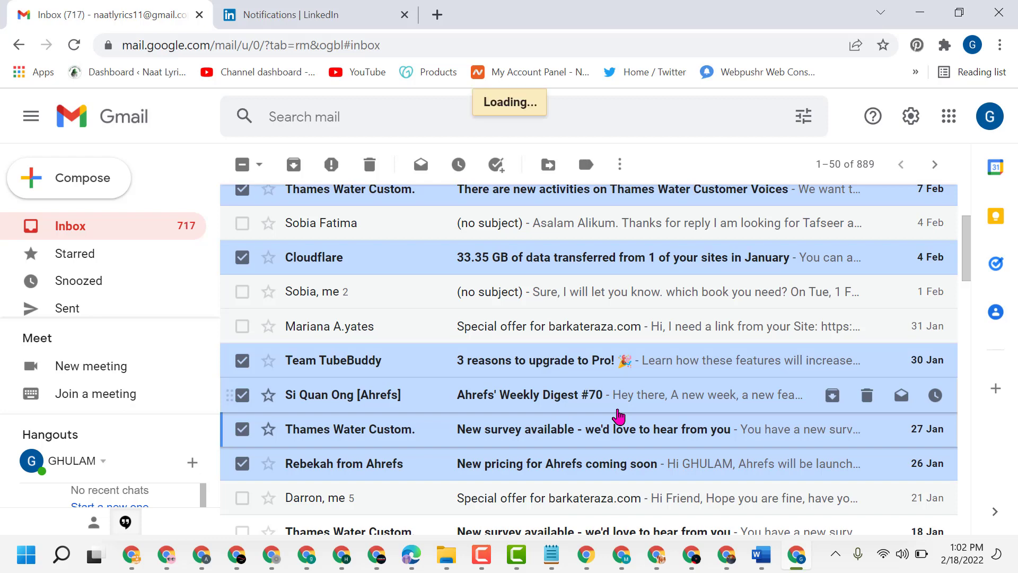
Step: Send the seven selected conversations to the Bin, leaving 717 unread
{"action": "left_click", "coordinate": [369, 163]}
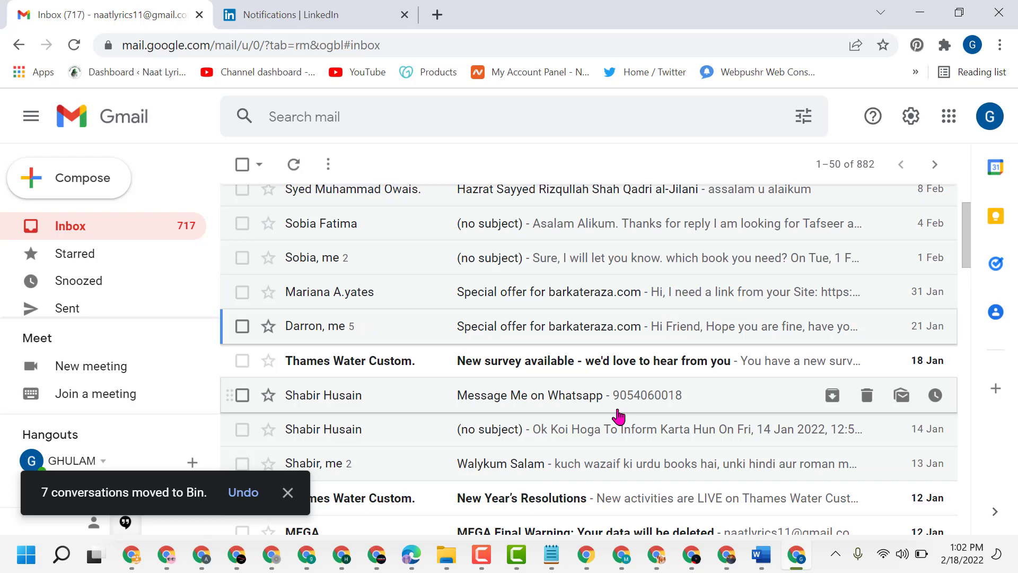
{"action": "scroll", "scroll_direction": "up", "scroll_amount": 3}
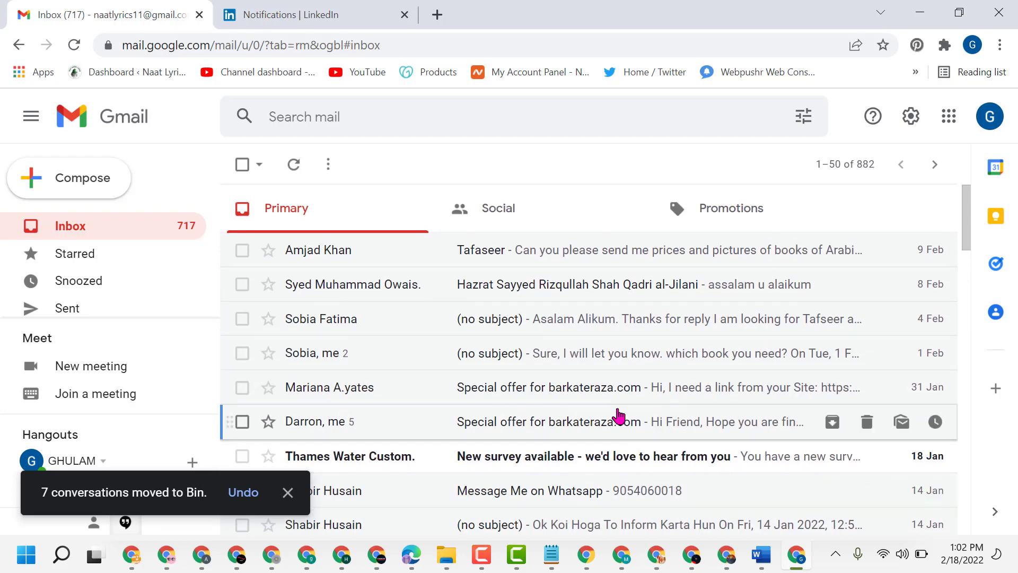
{"action": "scroll", "scroll_direction": "down", "scroll_amount": 3}
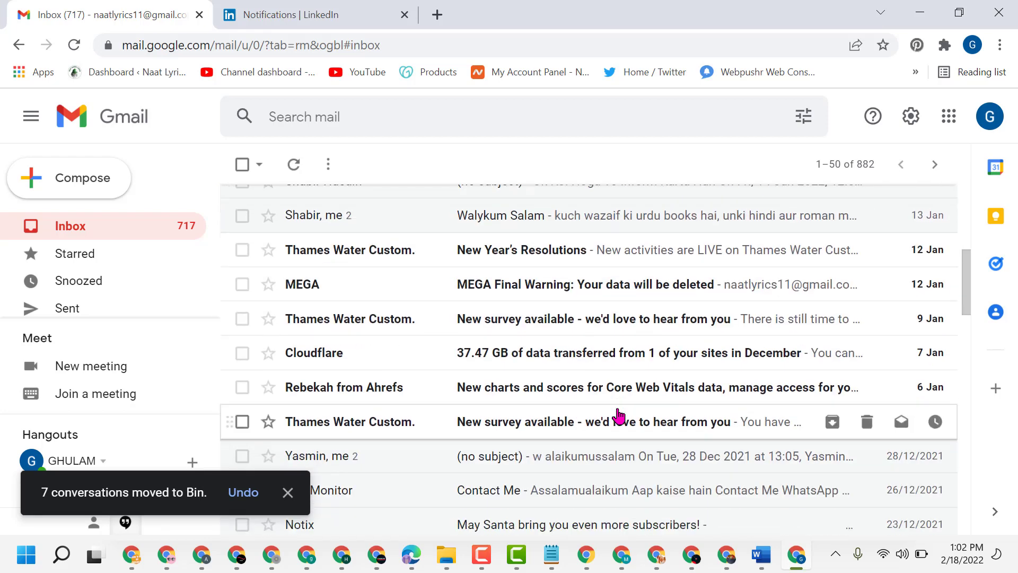